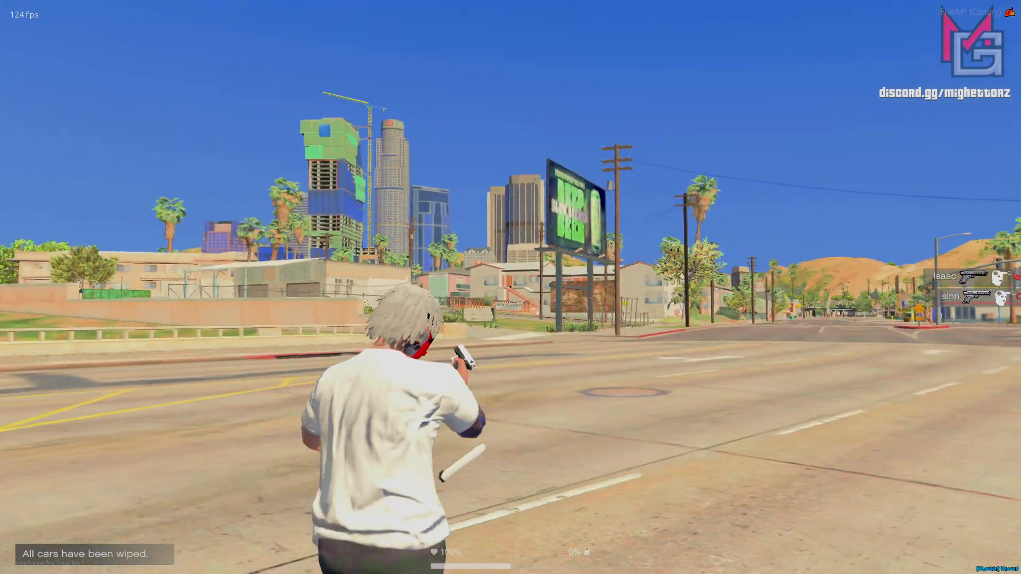
mouse_move(511, 287)
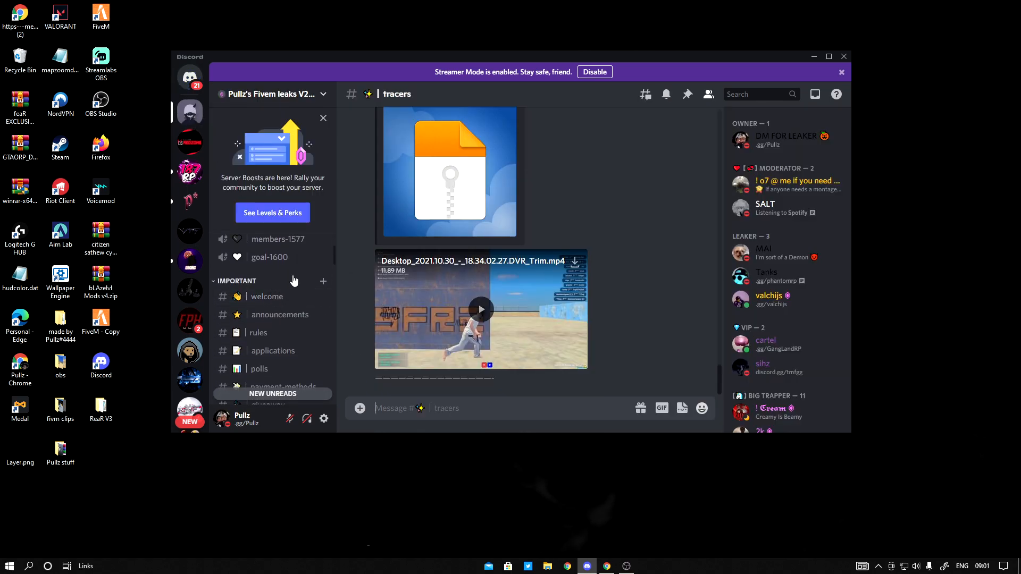
Scroll the tracers channel to the cK Turquoise Tracer download link.
scroll(down, 3)
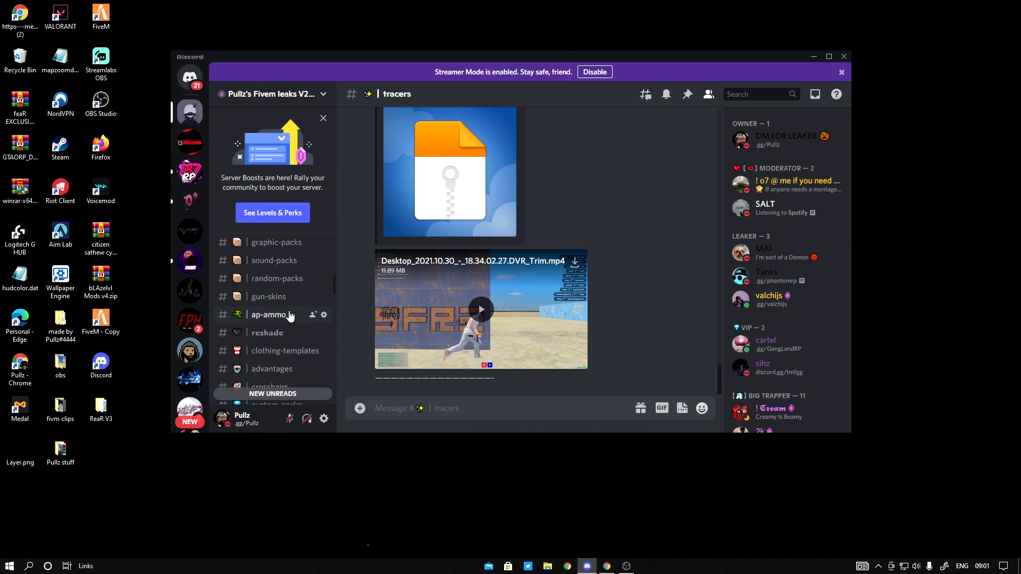
scroll(down, 3)
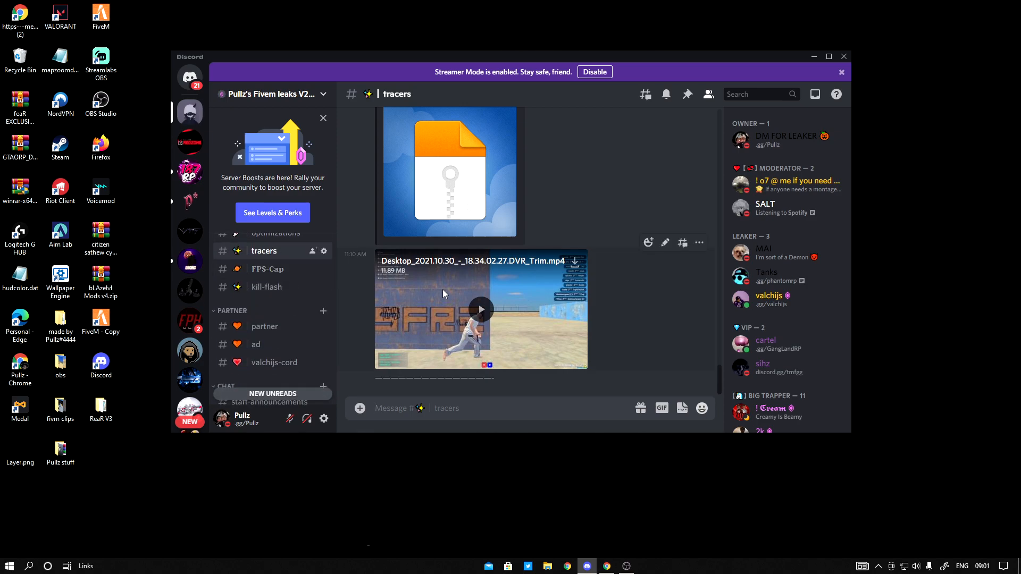
scroll(up, 3)
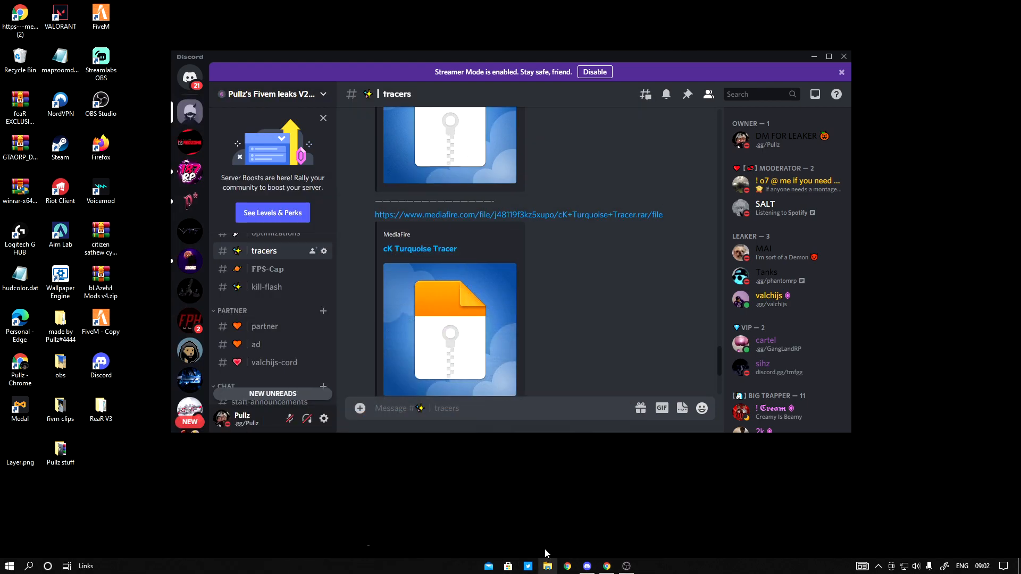
From Downloads, open the cK Turquoise Tracer .rar in WinRAR and dismiss the trial notice.
click(546, 565)
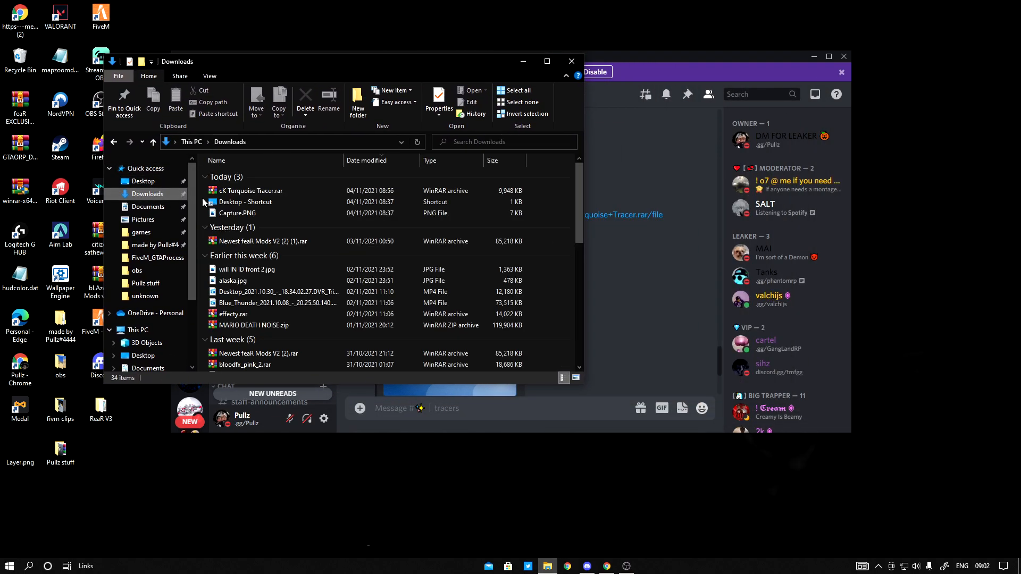
double_click(249, 191)
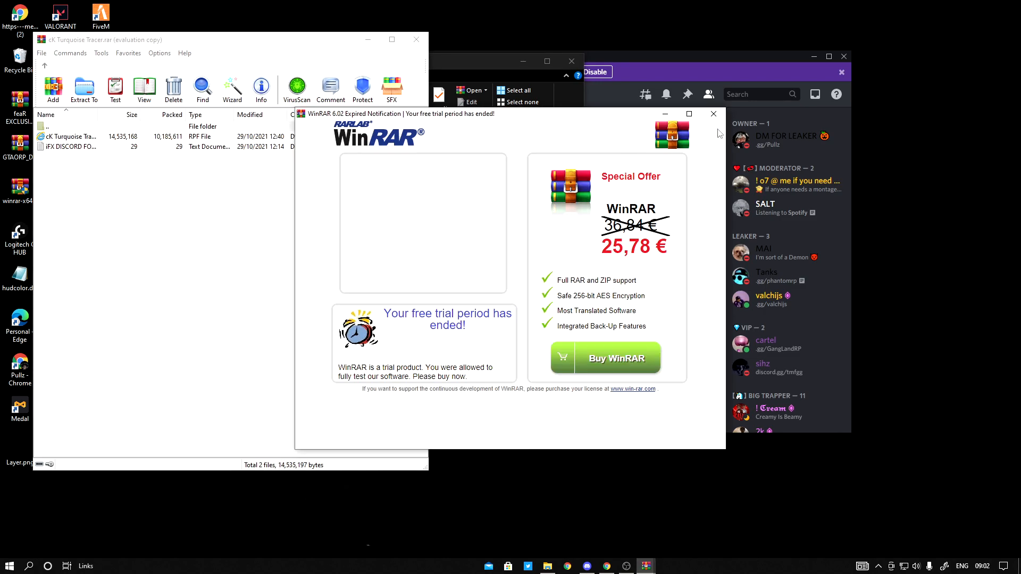
click(713, 114)
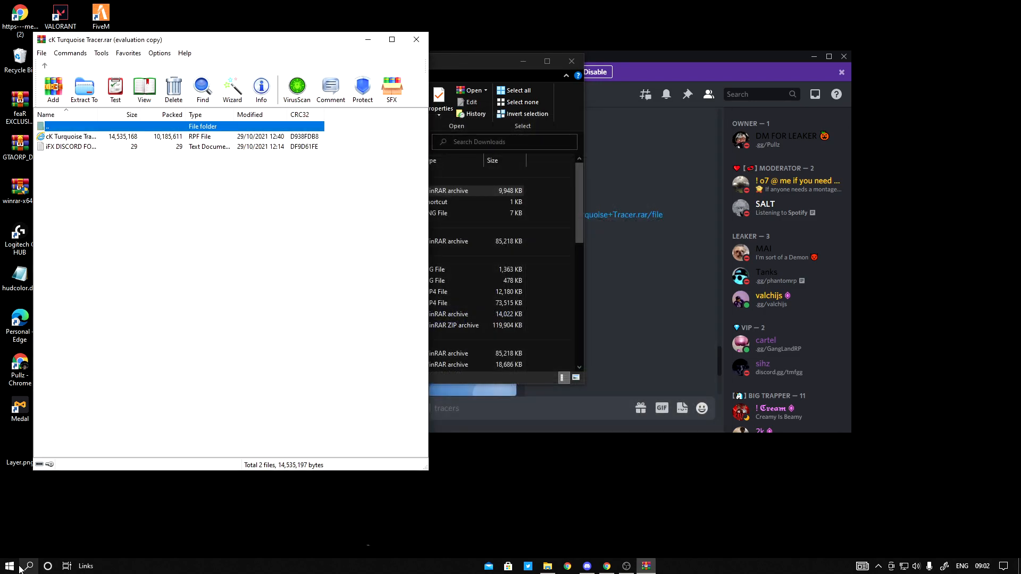
Search Windows for FiveM and open the file location of the FiveM result.
click(28, 565)
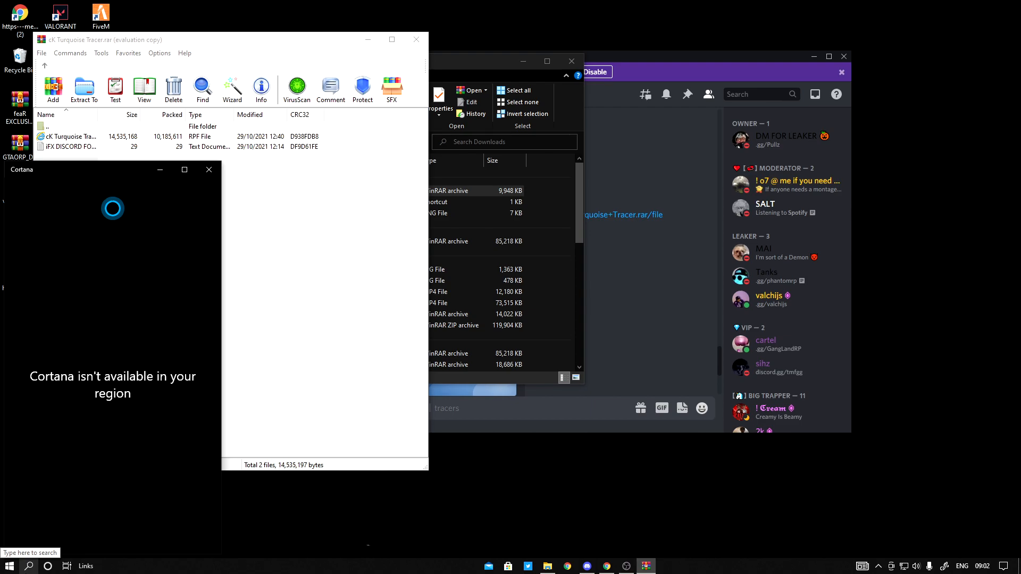
text(fiveM)
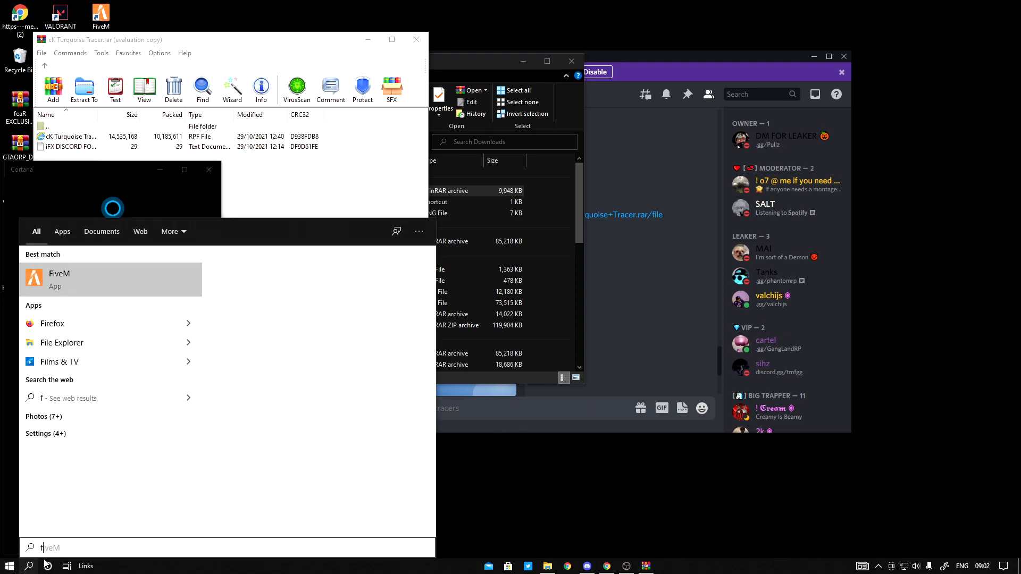
text(firefox)
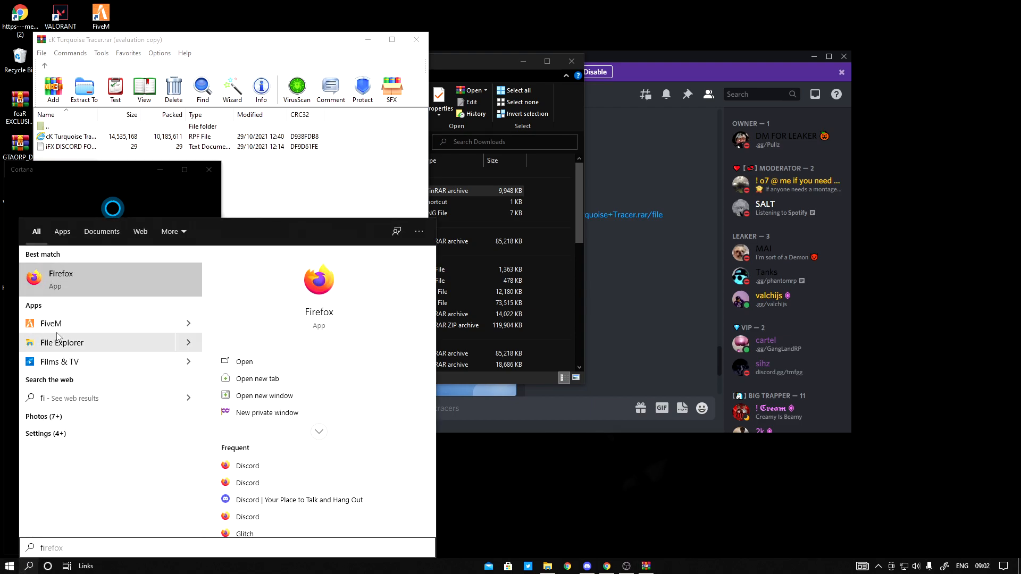
right_click(61, 342)
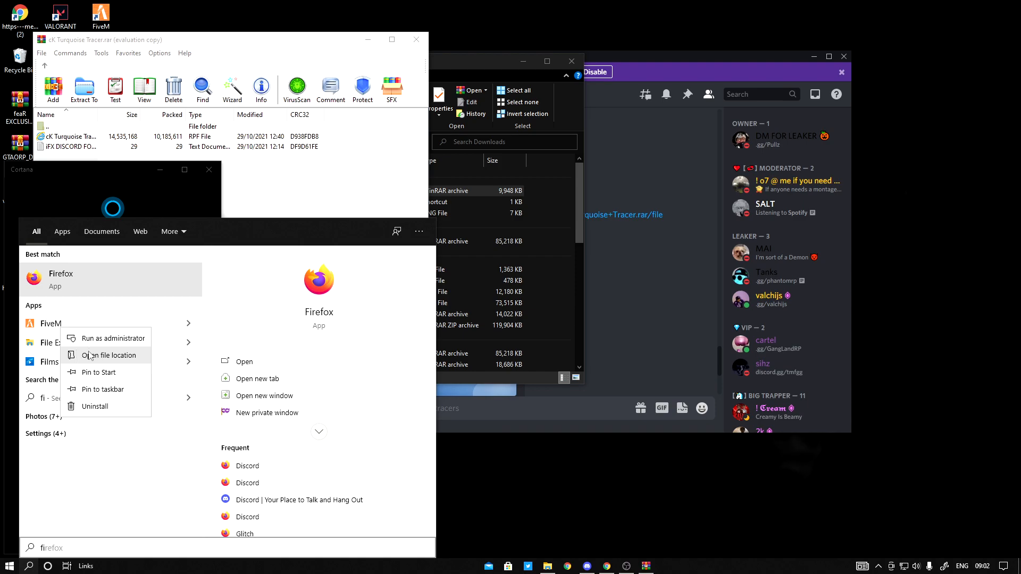
click(108, 355)
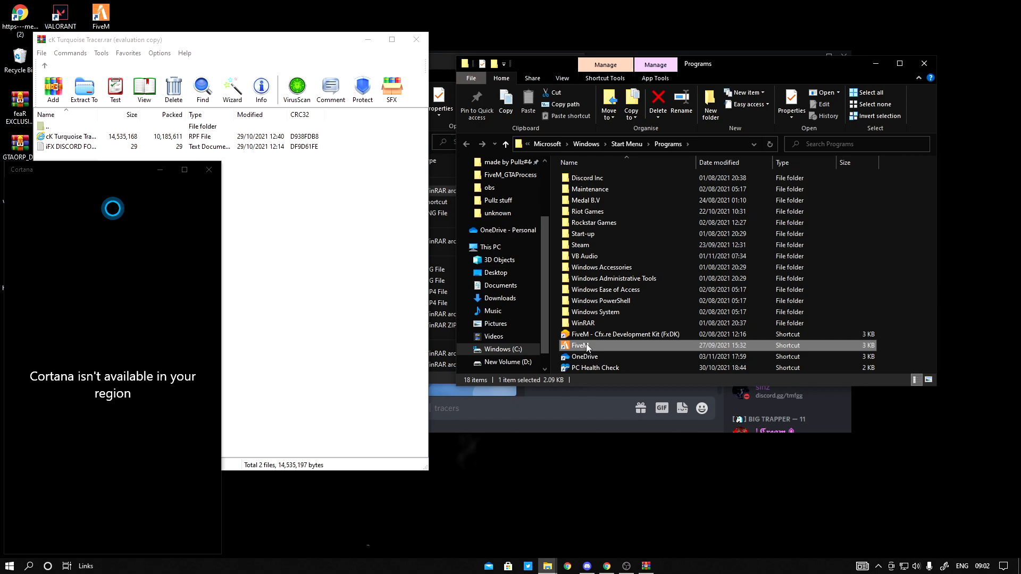
Follow the FiveM shortcut into its install folder, then FiveM Application Data and its mods folder.
double_click(578, 344)
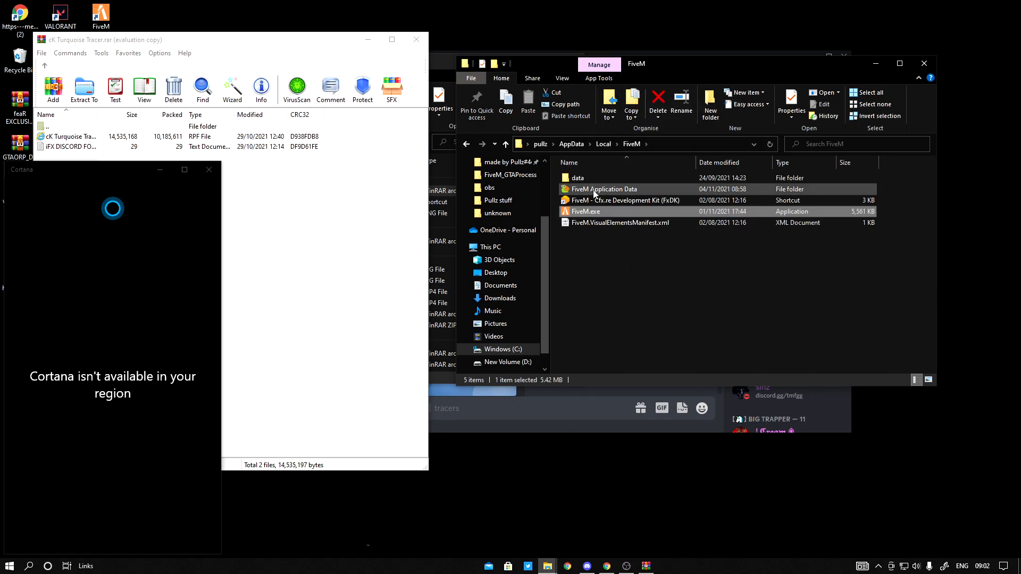
double_click(602, 190)
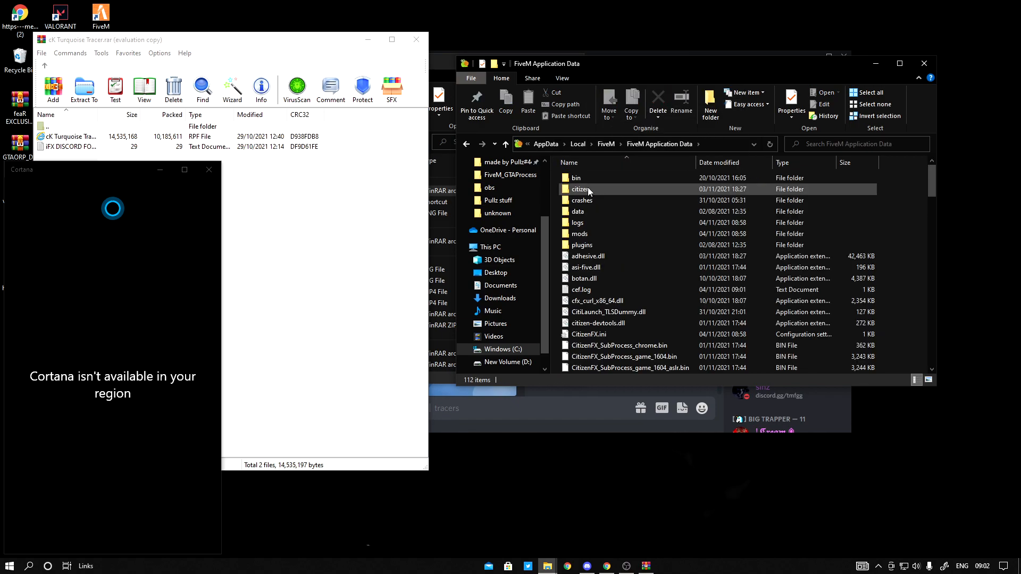
mouse_move(578, 233)
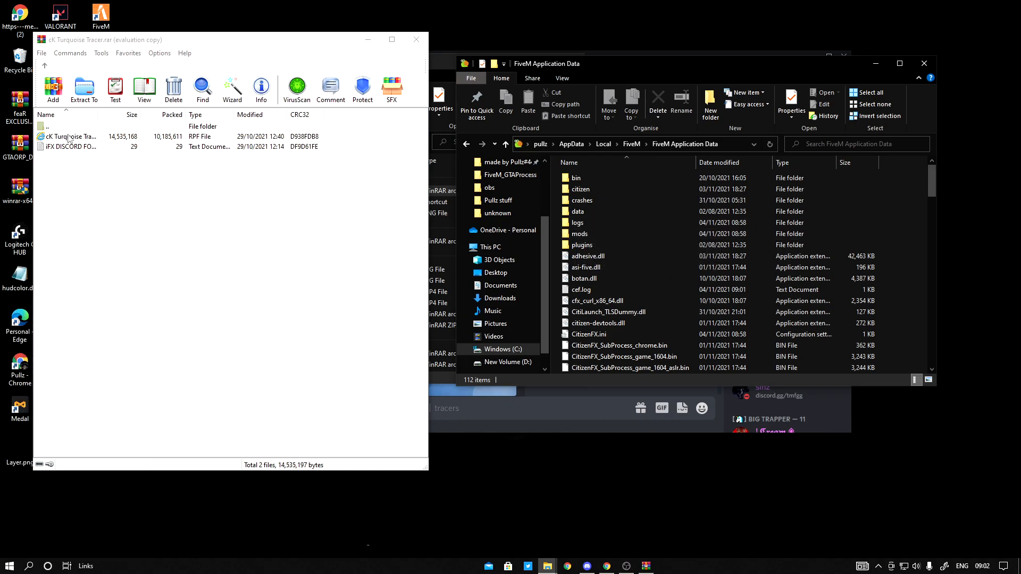
click(579, 233)
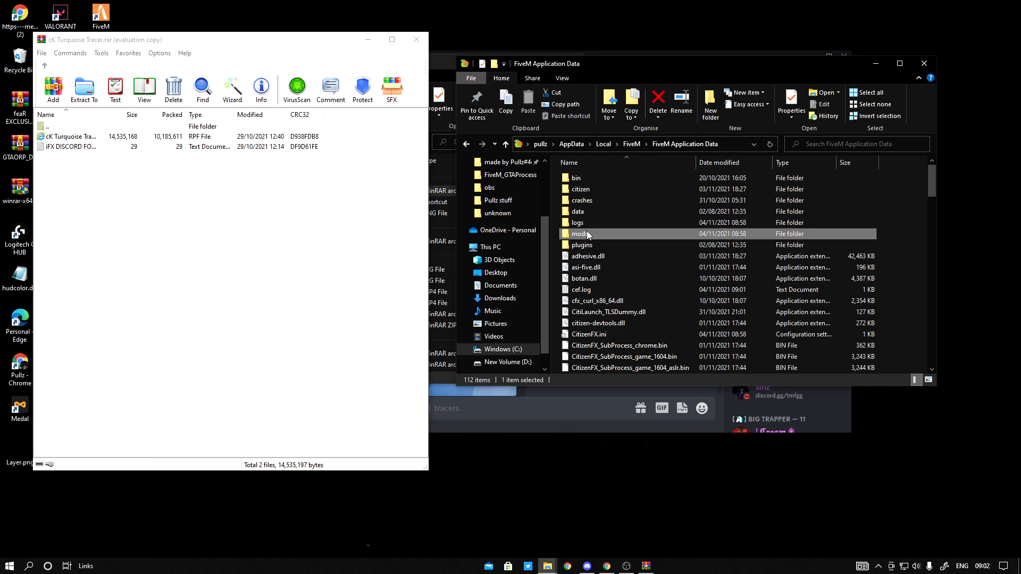
Delete sculpture_revival.rpf from mods, leaving cK Turquoise Tracer.rpf, and bring Downloads forward.
right_click(598, 189)
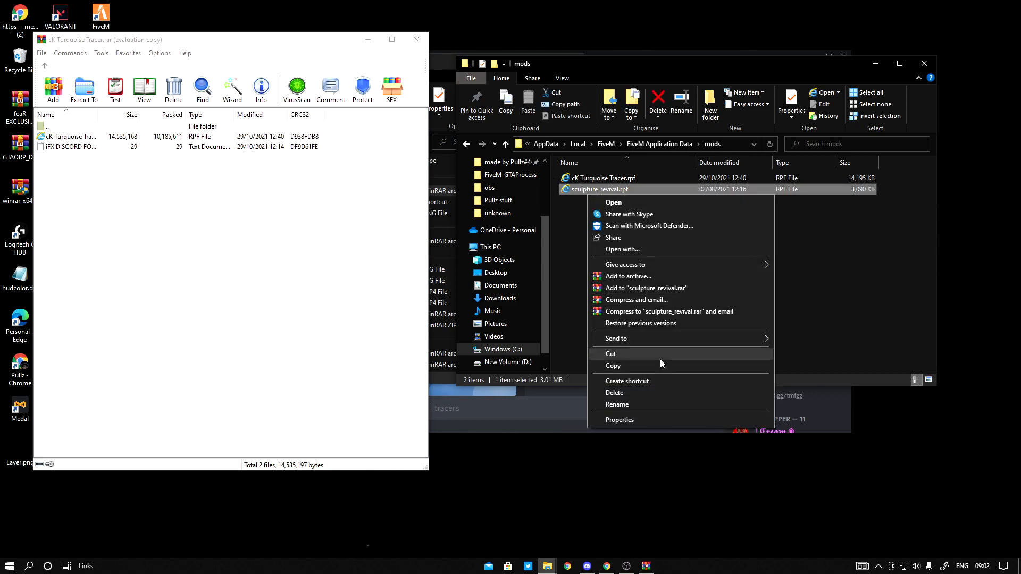
click(613, 393)
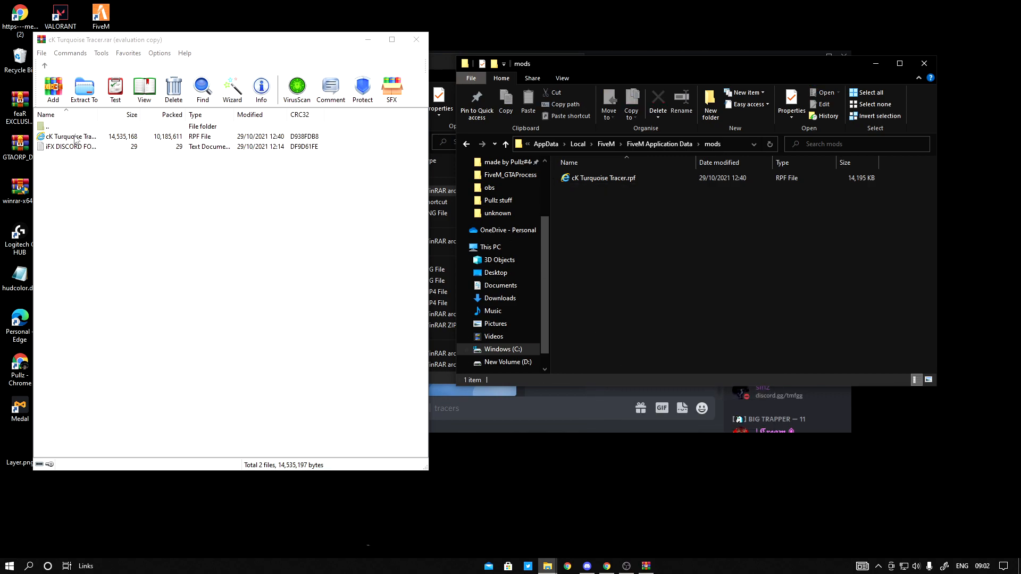
click(71, 136)
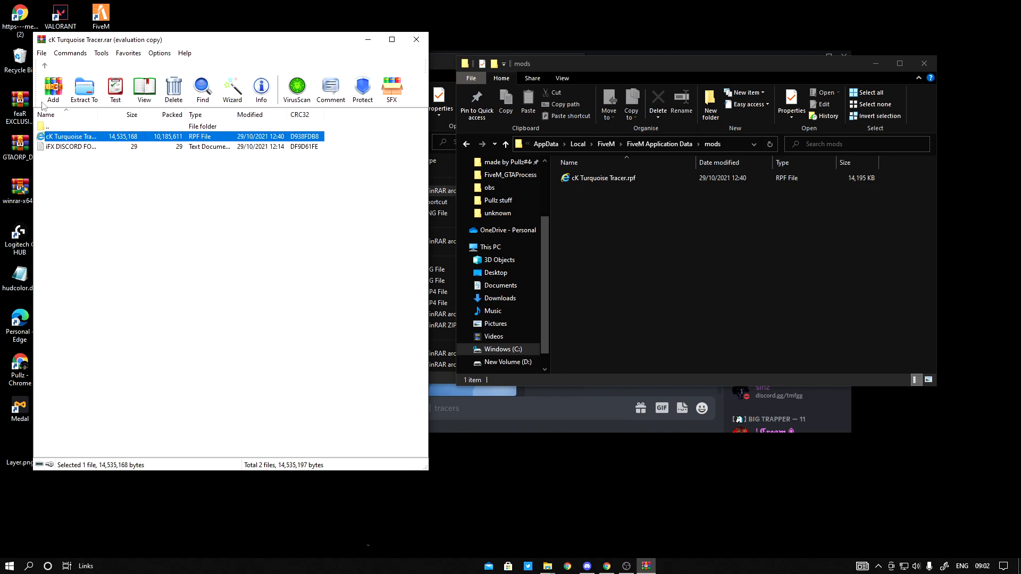
click(45, 64)
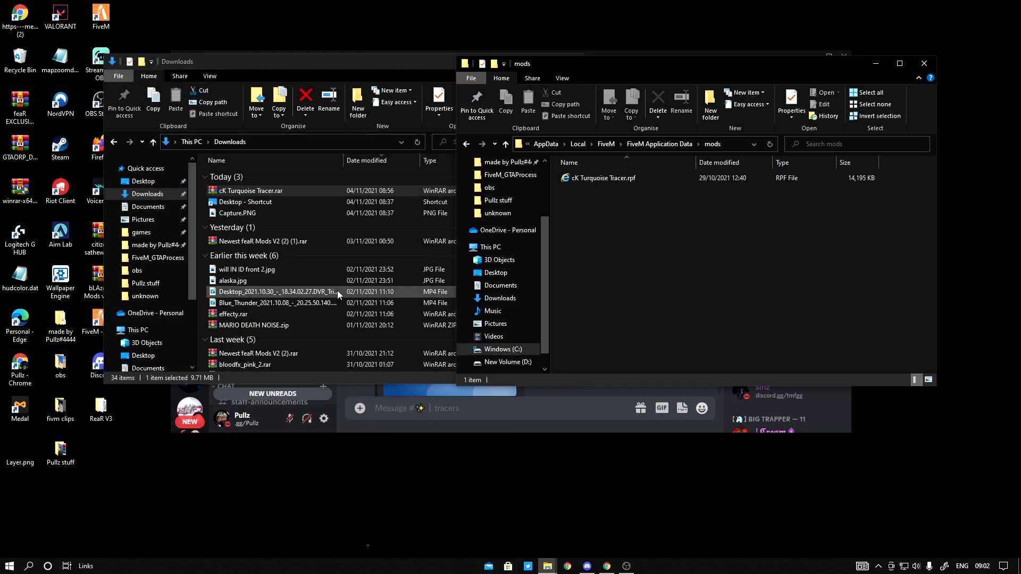
Reopen the tracer archive, dismiss the trial notice, and close the WinRAR and Explorer windows.
double_click(250, 190)
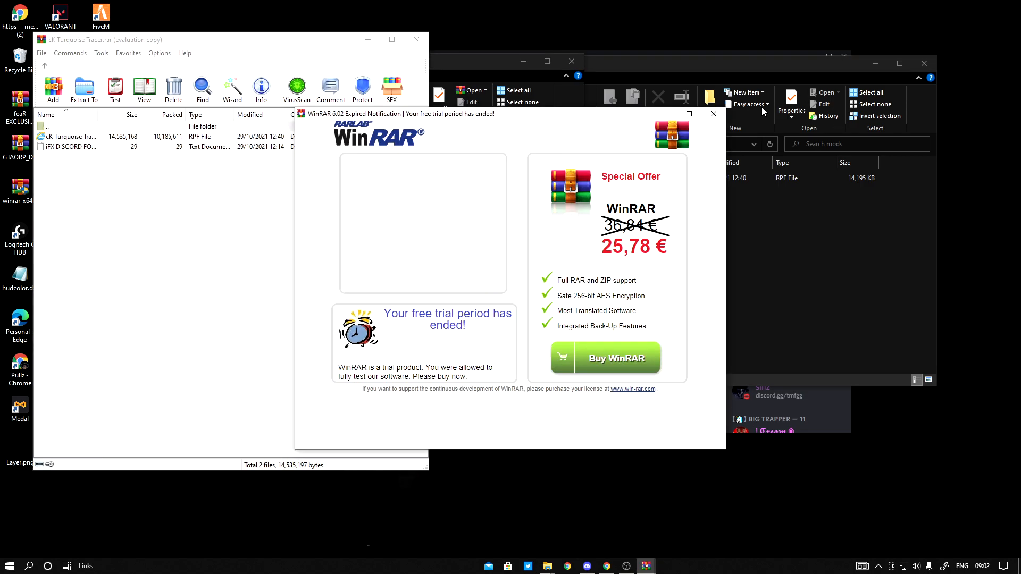
click(713, 114)
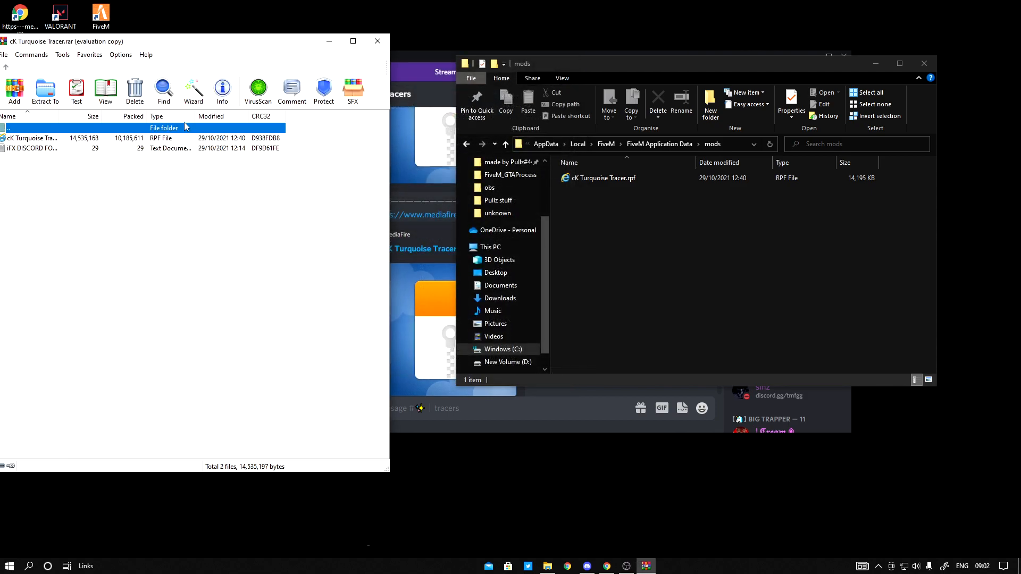
click(33, 138)
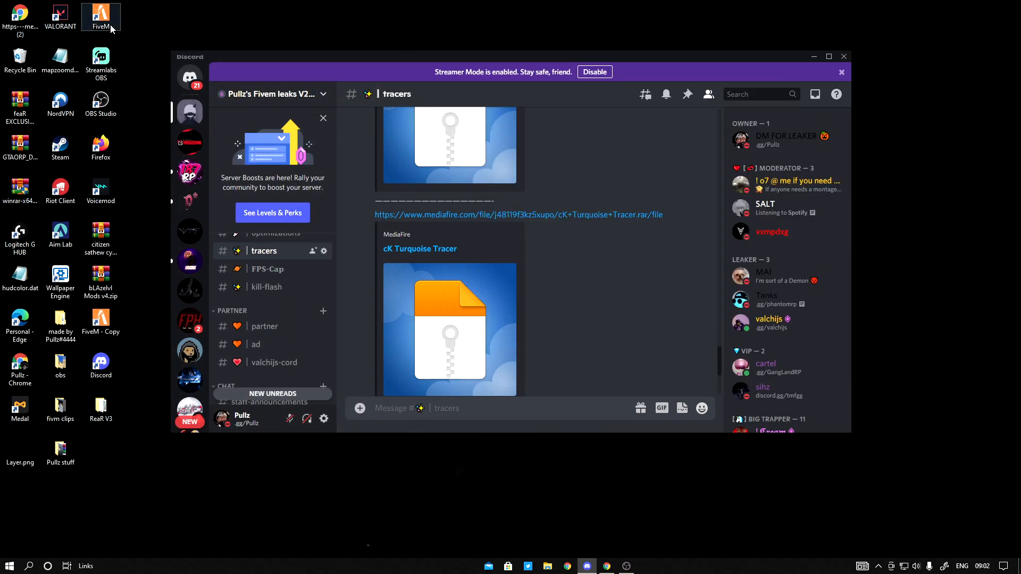
Launch FiveM from its desktop shortcut so the startup splash appears.
double_click(100, 16)
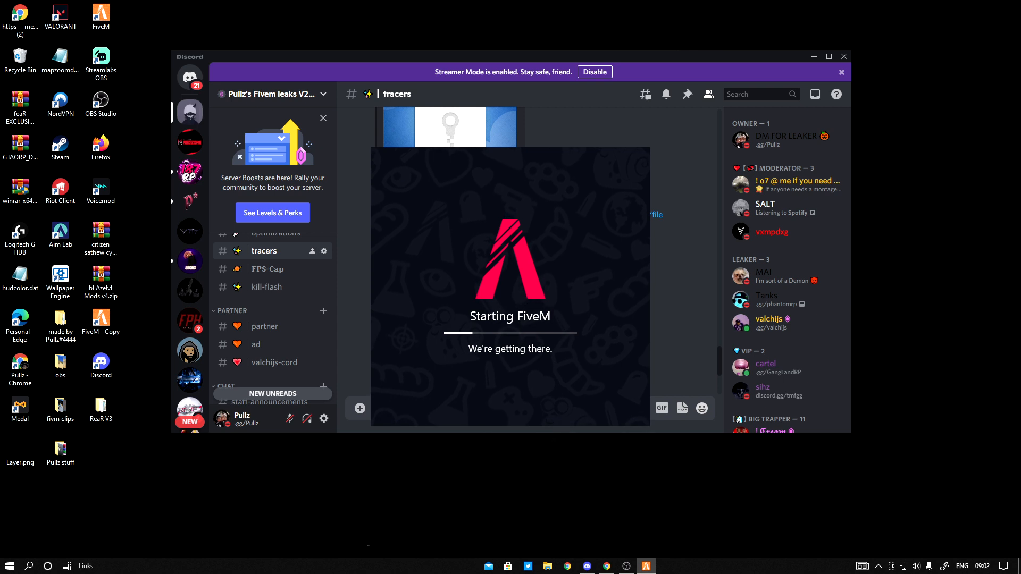